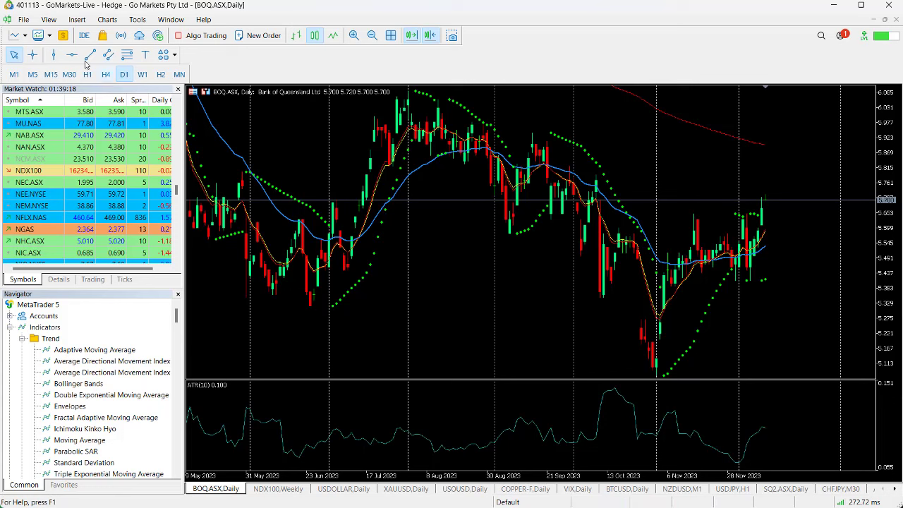
# Place a horizontal resistance line near the 5.62 price level on the BOQ.ASX daily chart
pyautogui.click(826, 220)
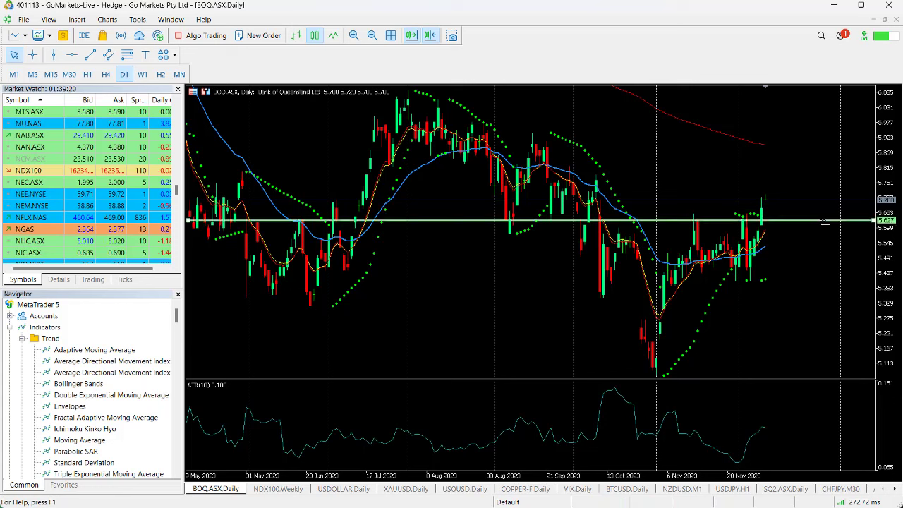
pyautogui.moveTo(734, 277)
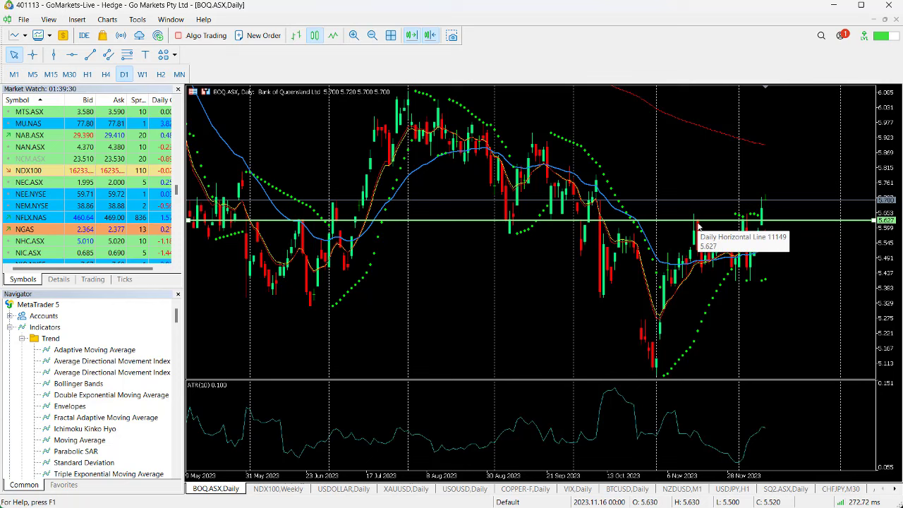
pyautogui.moveTo(497, 228)
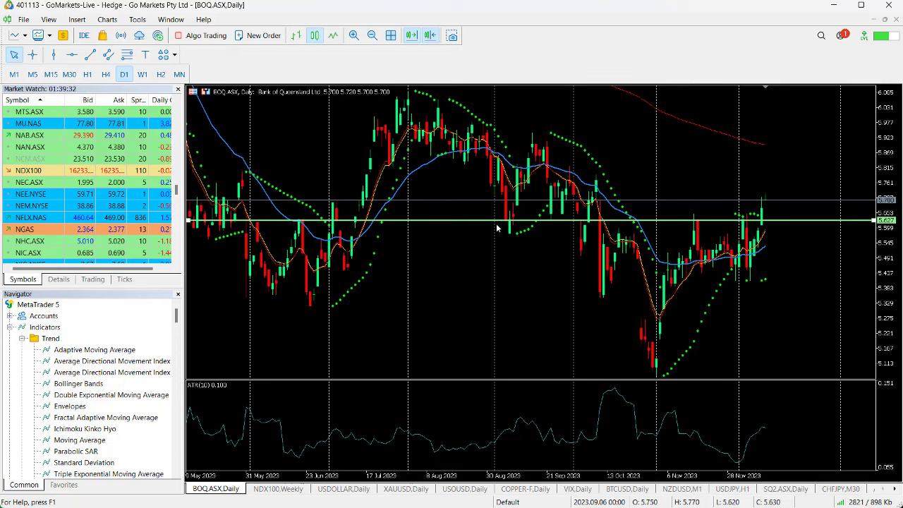
pyautogui.moveTo(768, 226)
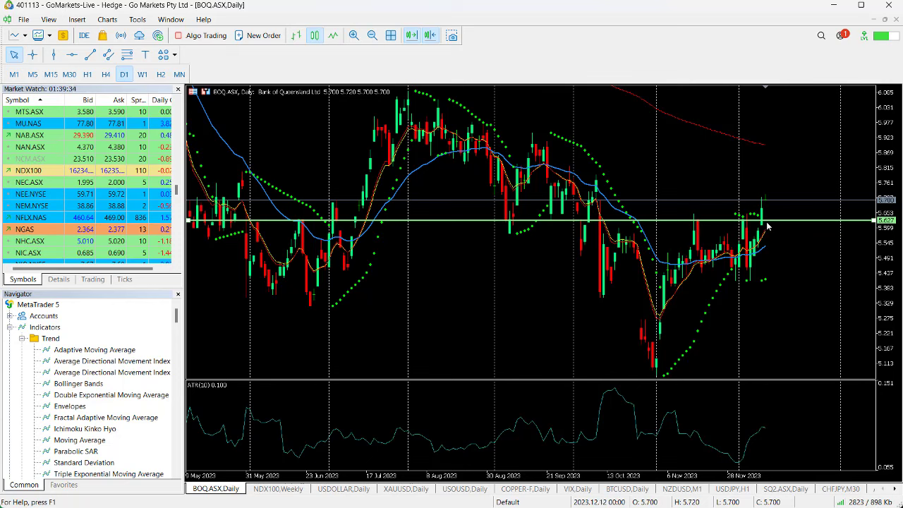
pyautogui.moveTo(781, 243)
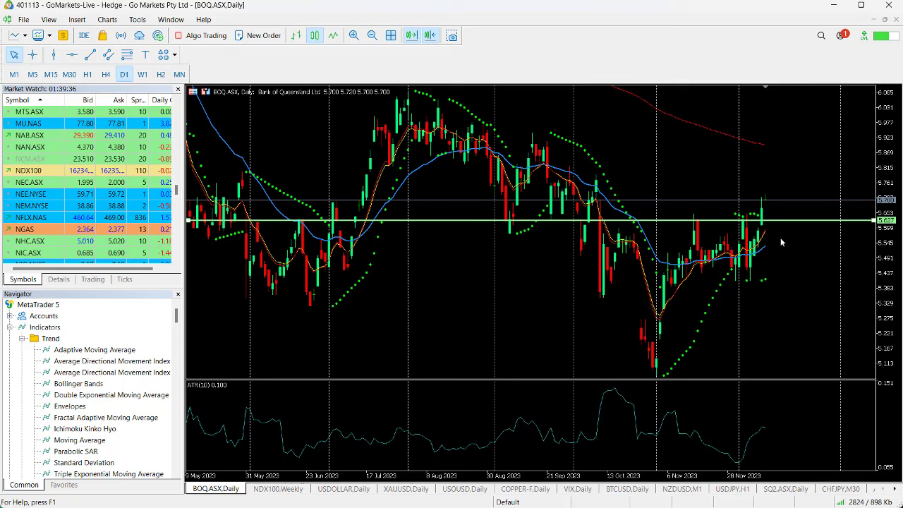
pyautogui.moveTo(306, 160)
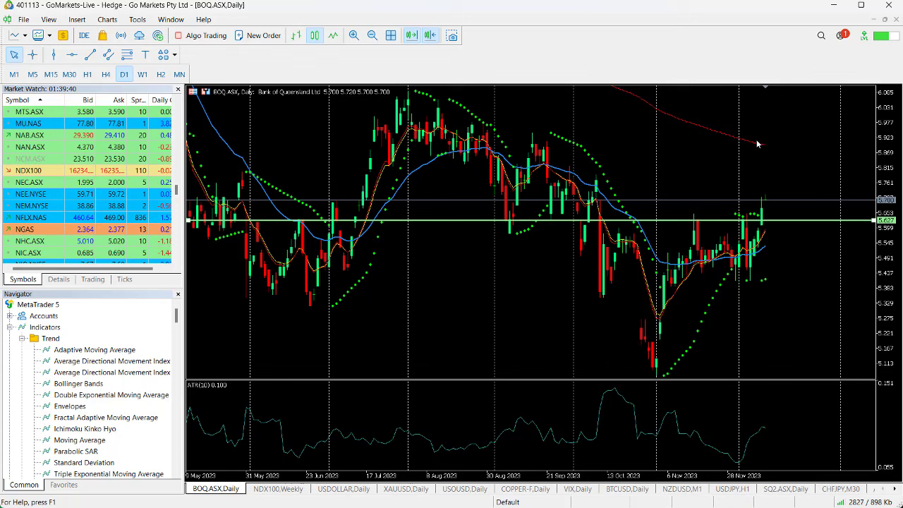
pyautogui.moveTo(34, 55)
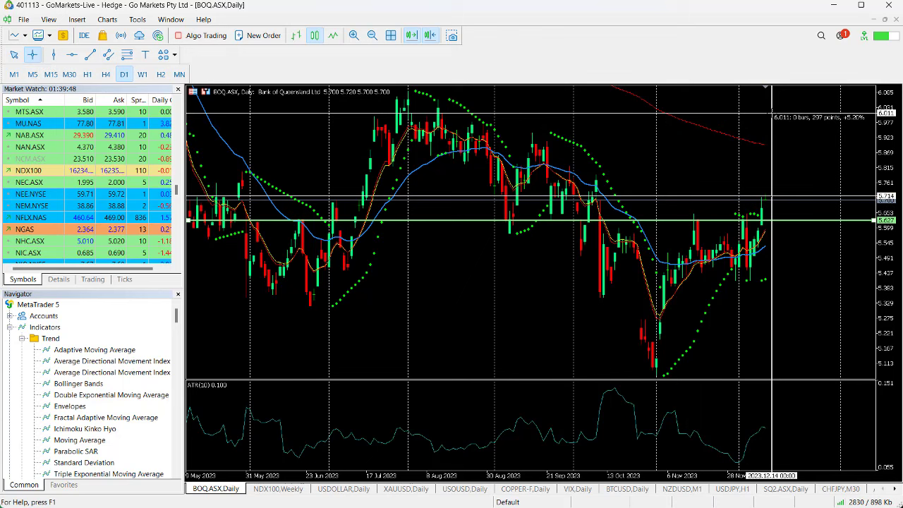
pyautogui.moveTo(770, 113)
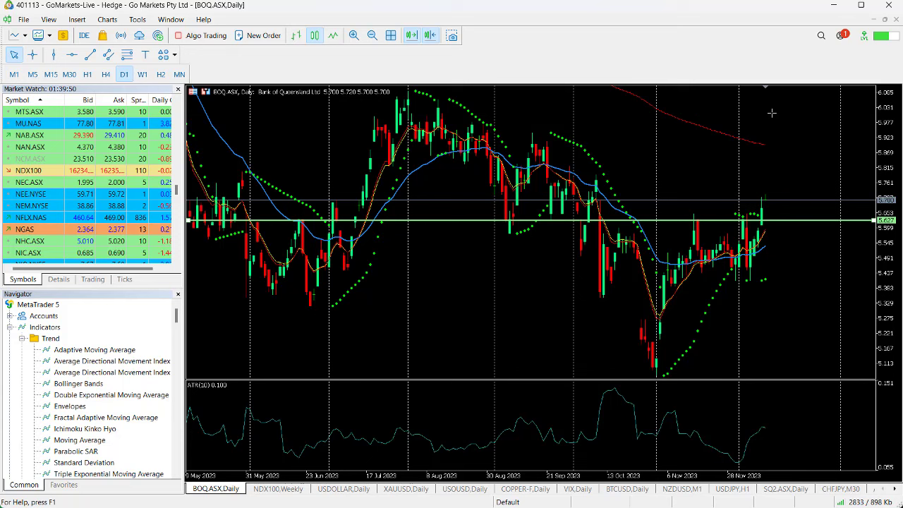